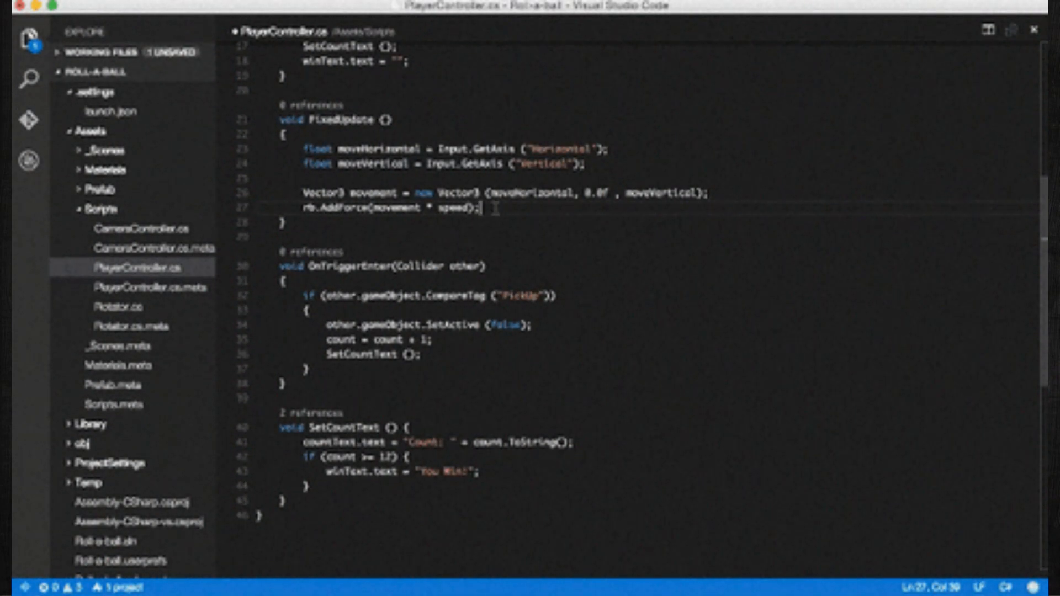
type("rb.")
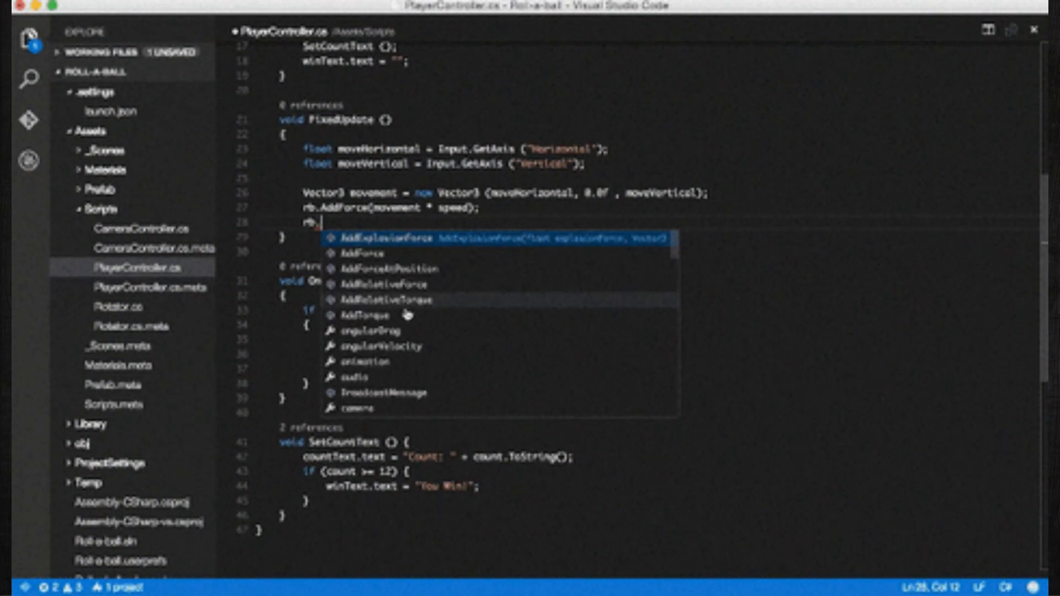